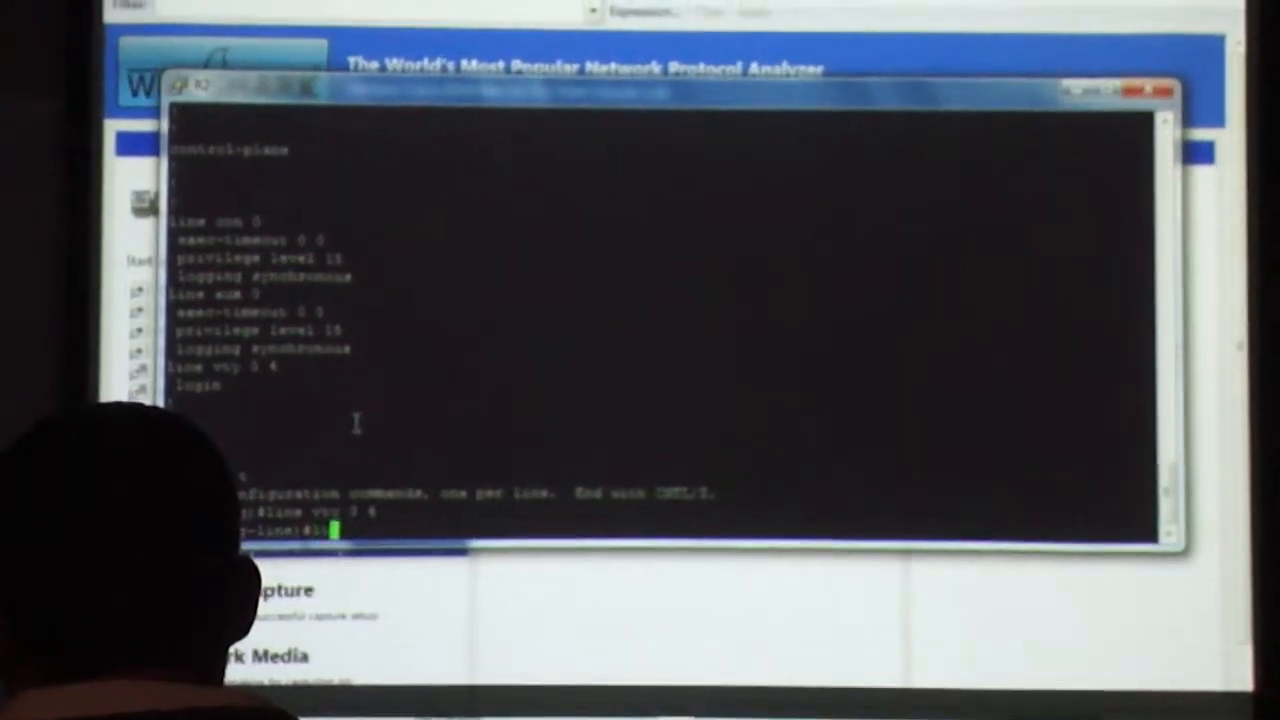
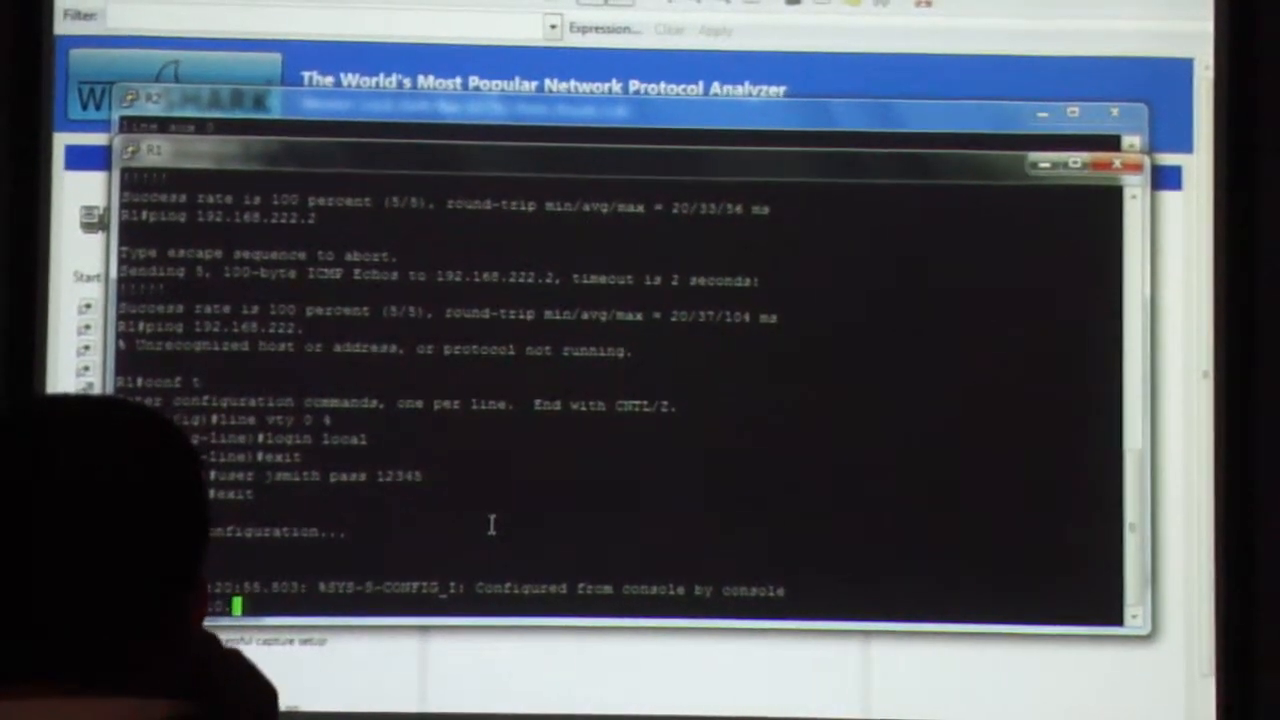
# Telnet from R1 to R2 at 10.0.0.2.
pyautogui.write('10.0.0.2')
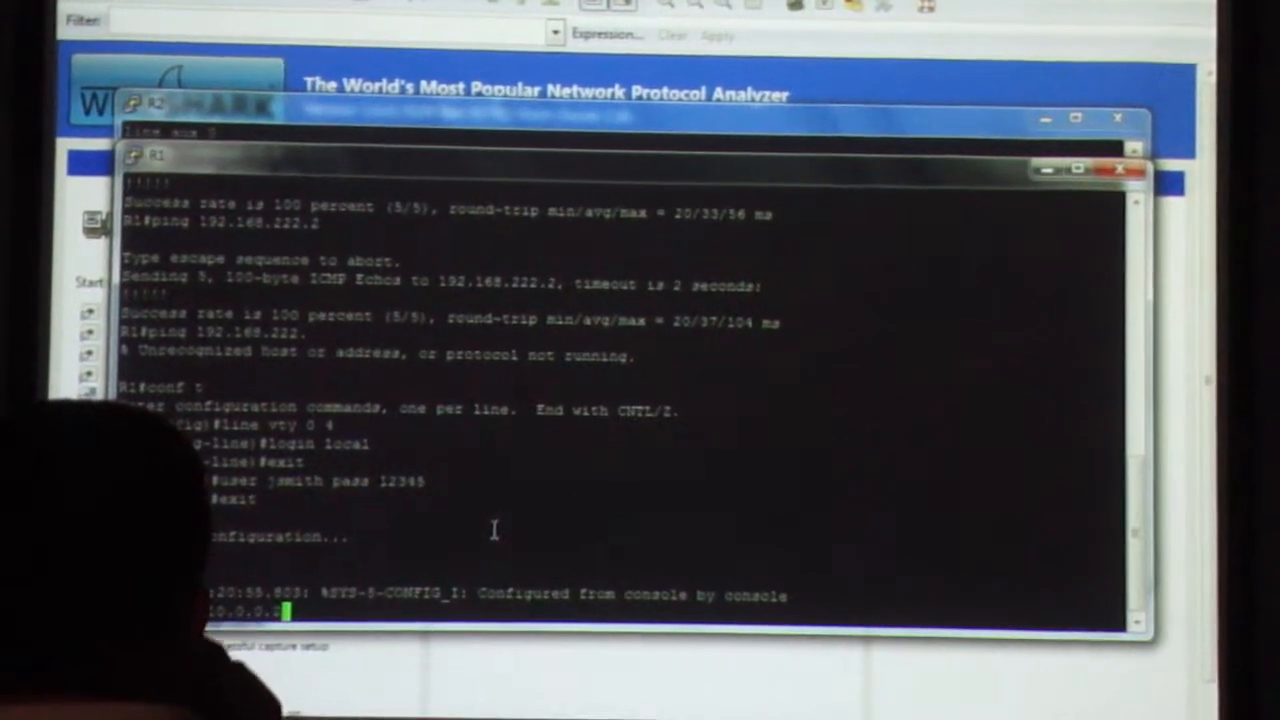
pyautogui.scroll(-3)
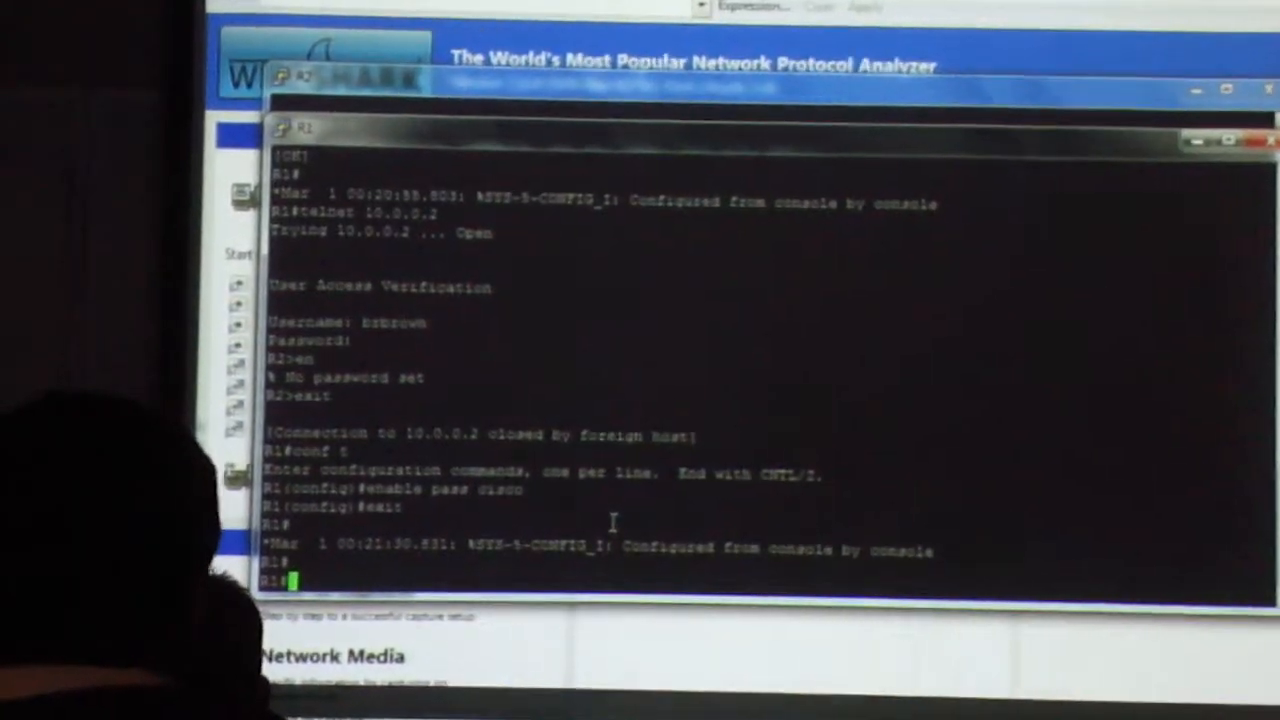
pyautogui.write('telnet 10.0.0.2')
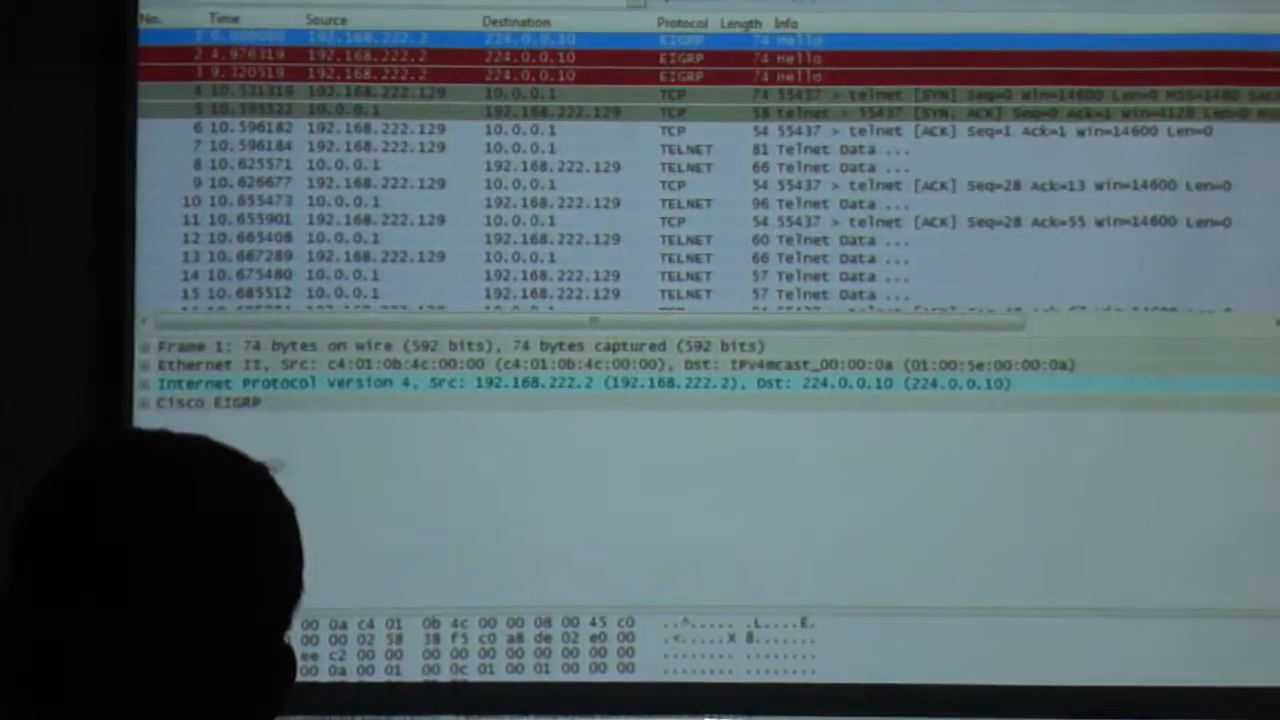
pyautogui.click(424, 79)
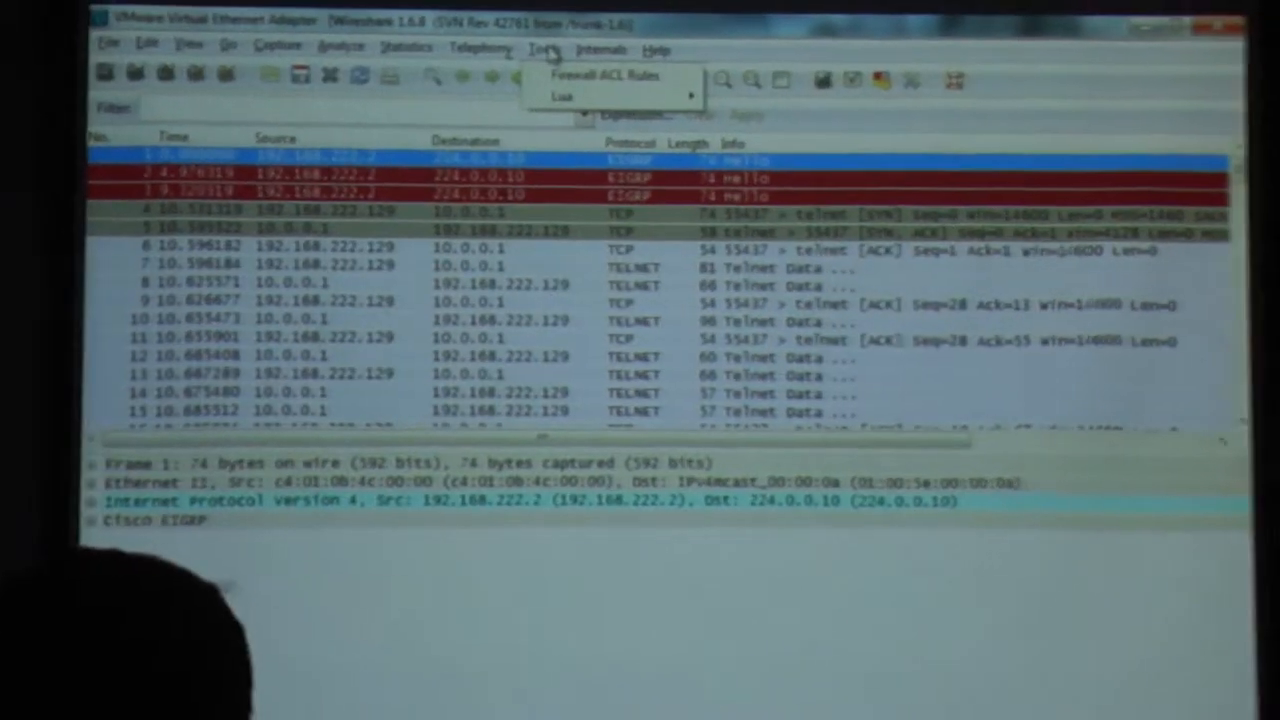
pyautogui.click(250, 44)
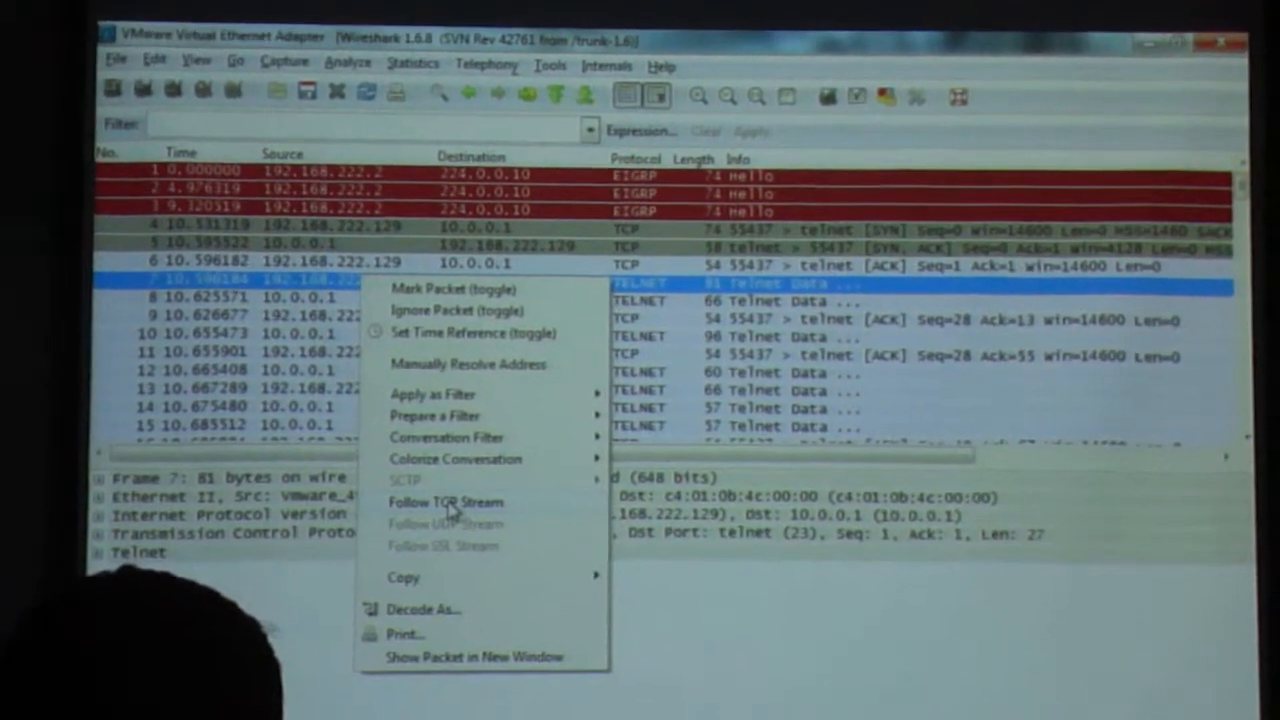
# Follow the Telnet TCP stream to reveal the plaintext passwords, then close the stream view.
pyautogui.click(446, 502)
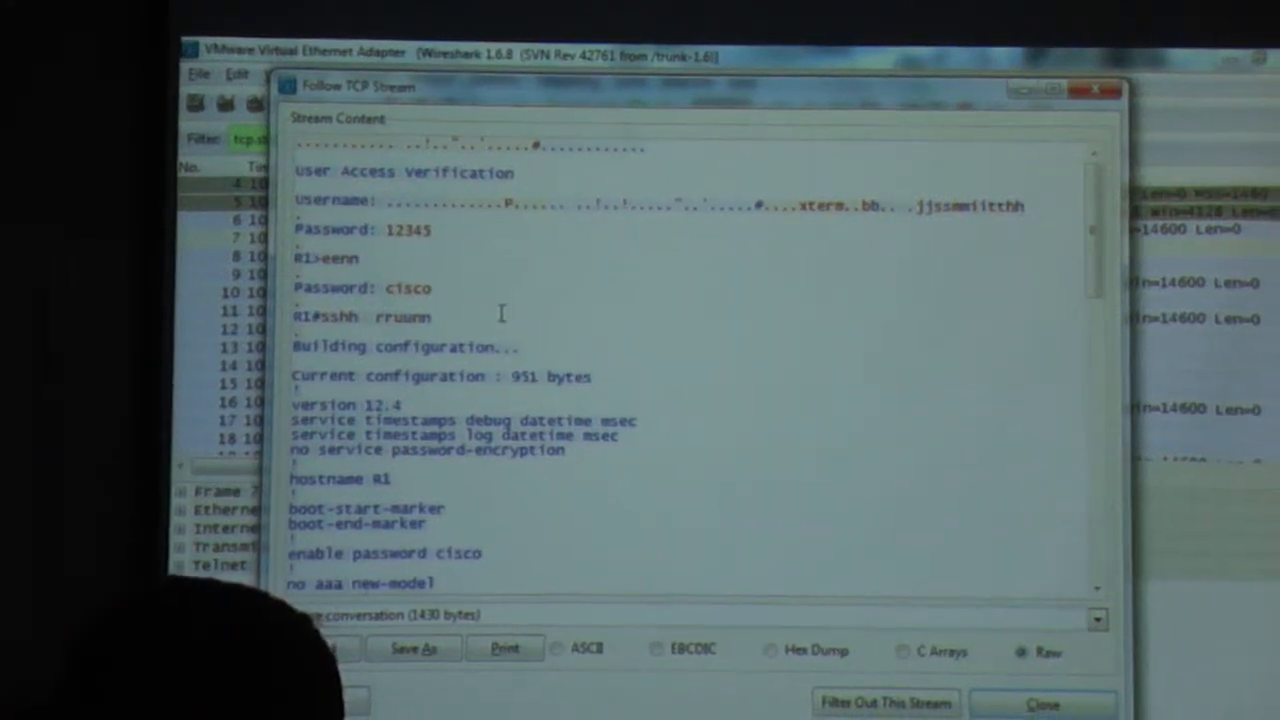
pyautogui.click(1042, 703)
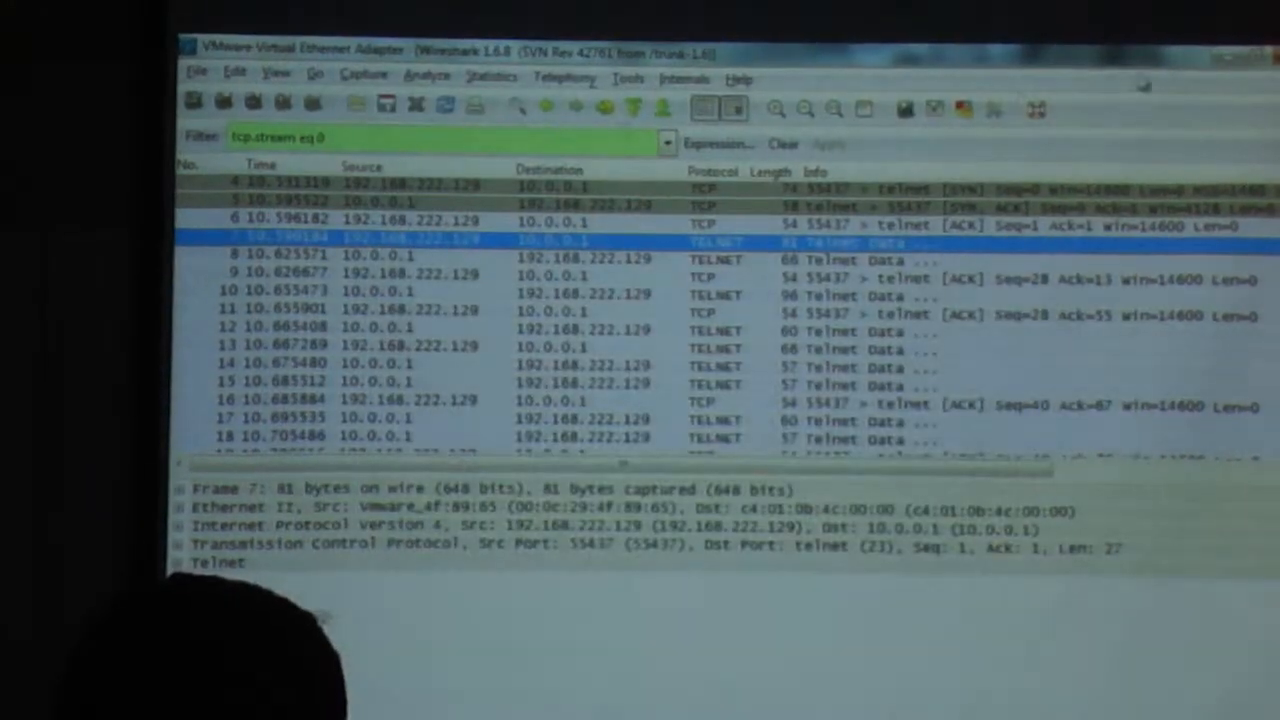